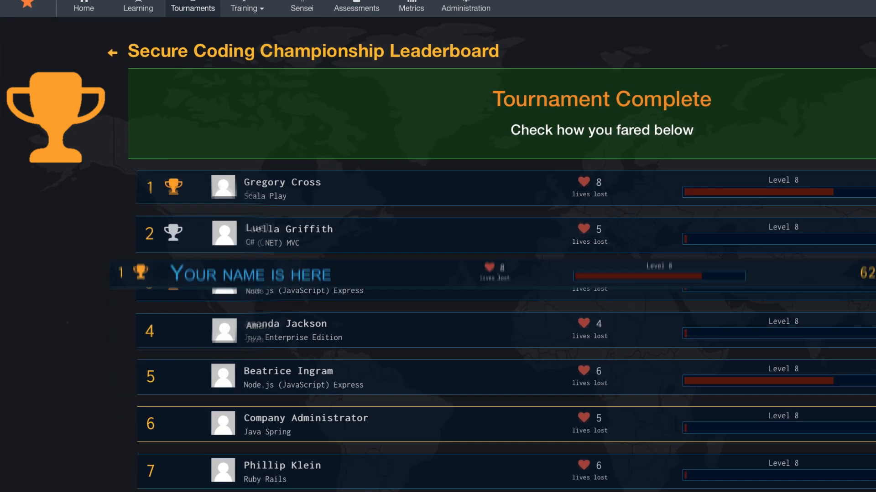
- Scroll up through the C# (.NET) MVC developer leaderboard rankings
{"action": "scroll", "scroll_direction": "up", "scroll_amount": 3}
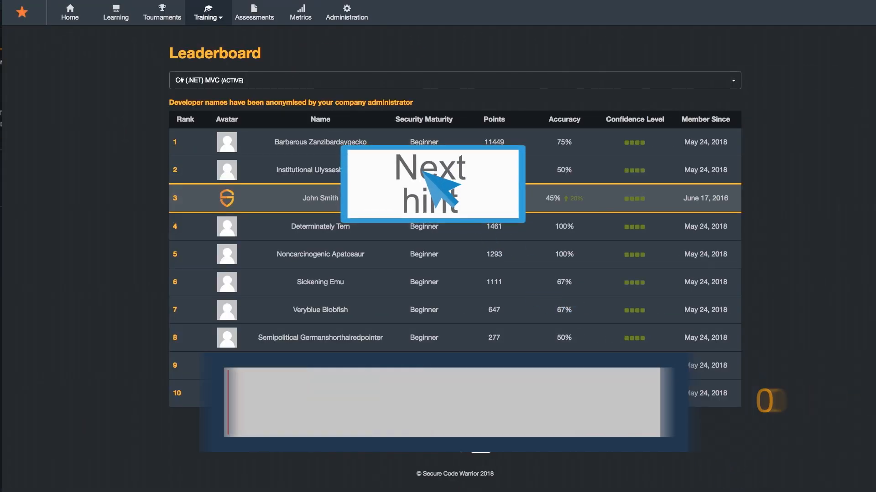
- Open the completed Secure Coding Championship leaderboard and scroll through its rankings
{"action": "left_click", "coordinate": [432, 184]}
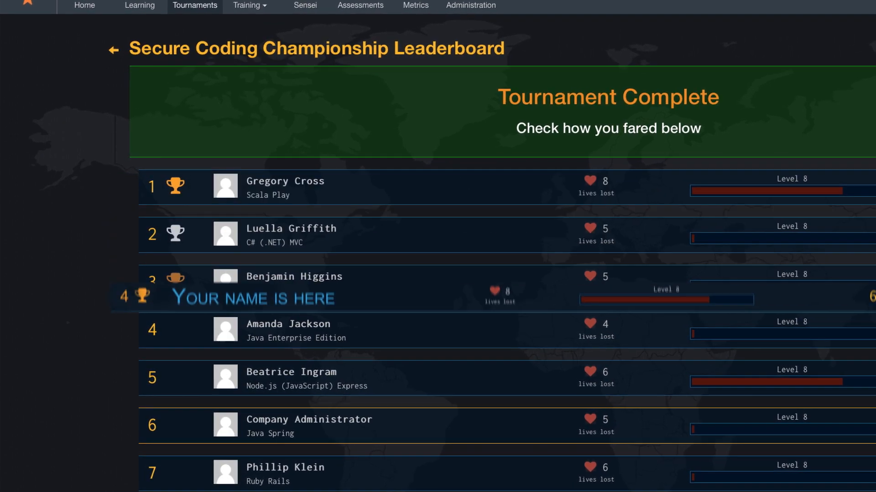
{"action": "scroll", "scroll_direction": "down", "scroll_amount": 3}
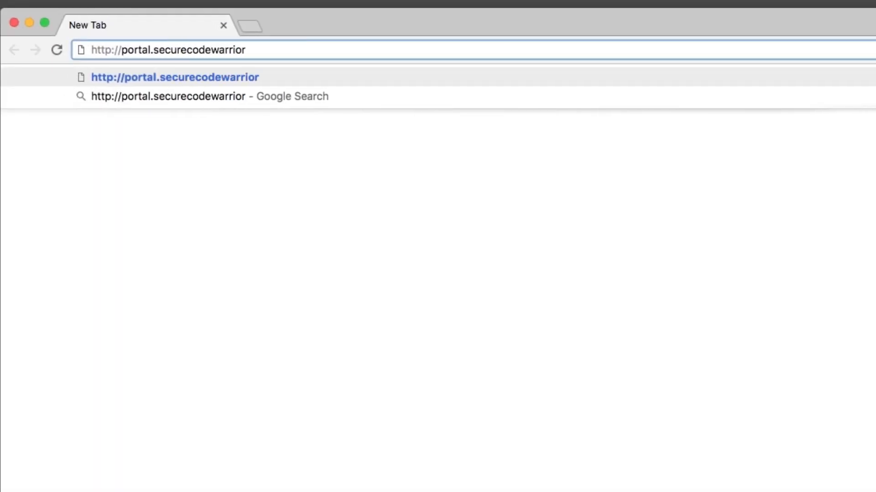
- Register on the portal with the invitation token, then save last name Smith
{"action": "type", "text": ".com/#re"}
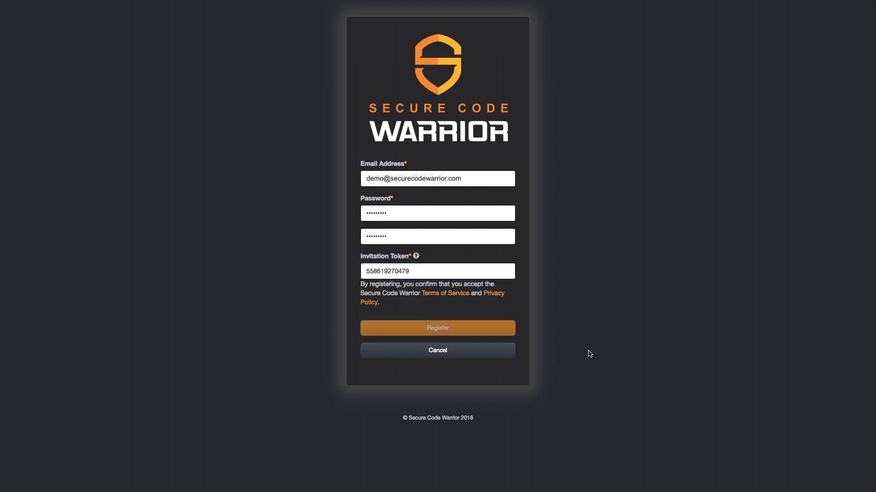
{"action": "left_click", "coordinate": [437, 328]}
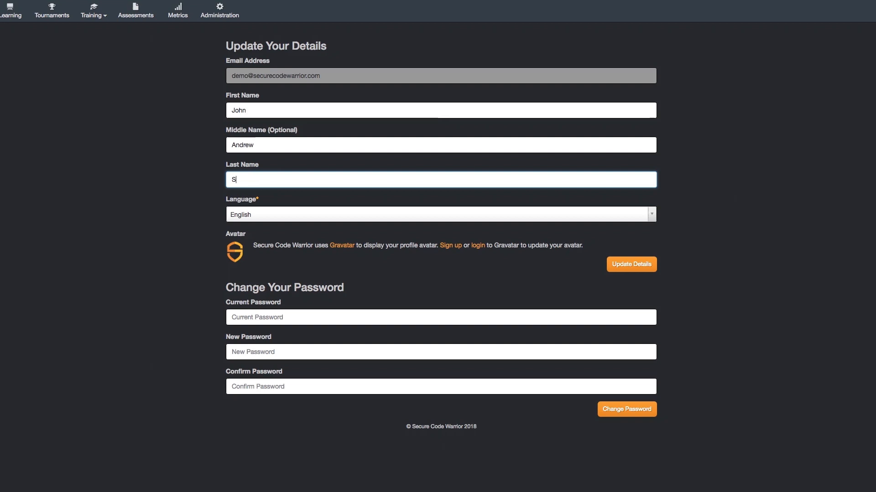
{"action": "type", "text": "mith"}
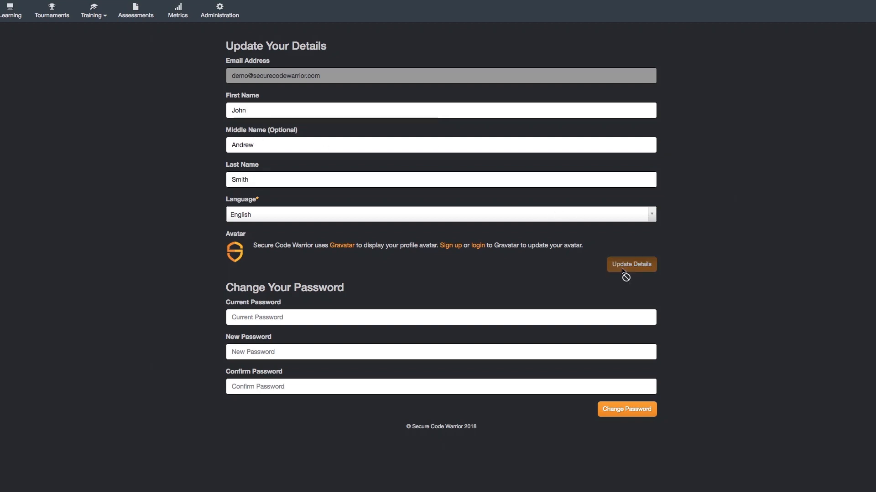
{"action": "left_click", "coordinate": [52, 11]}
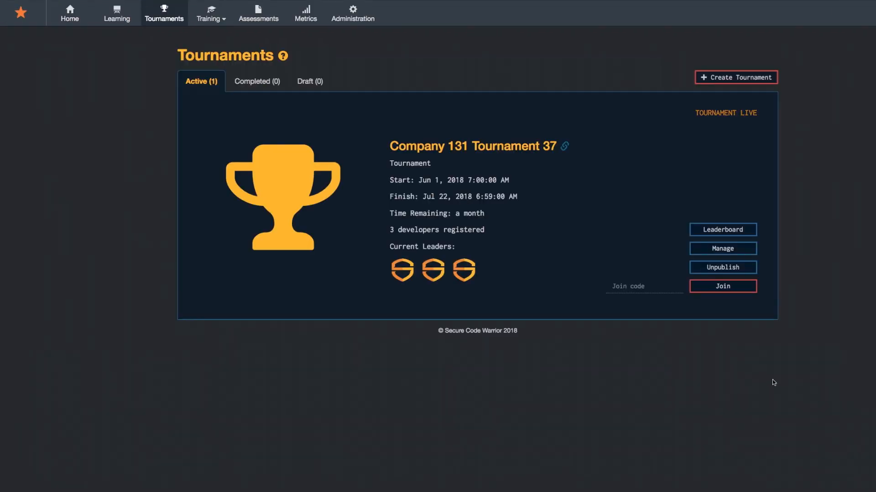